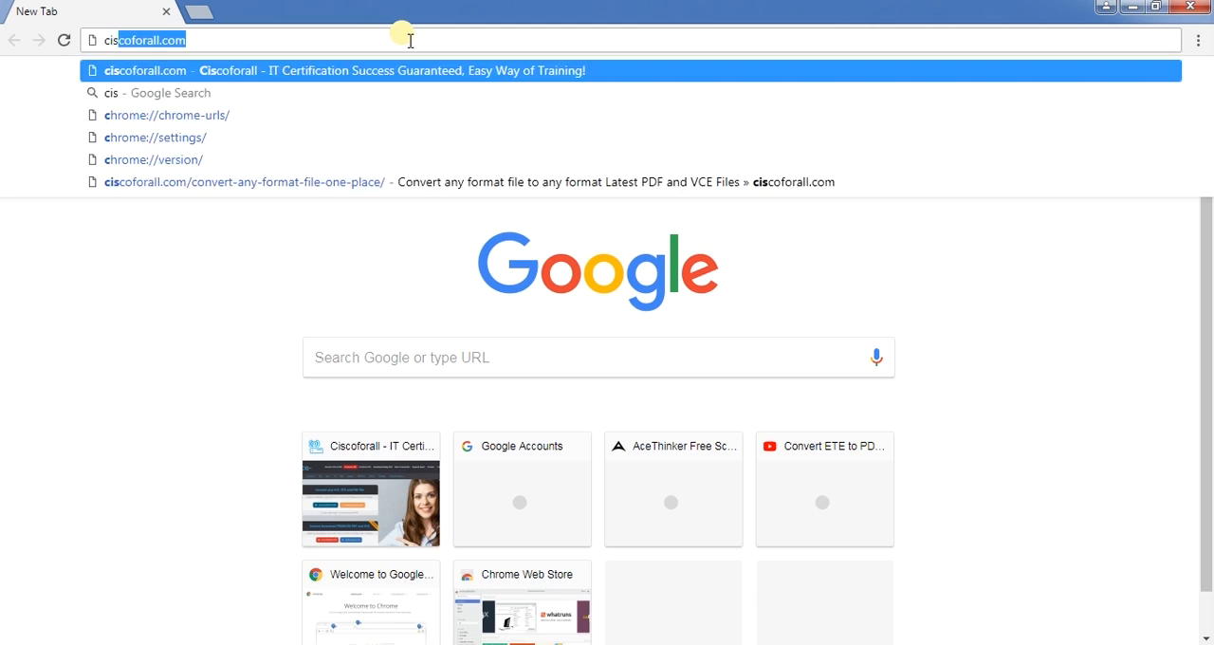
Load ciscoforall.com in Chrome and scroll through the home page
text(ciscoforall.com)
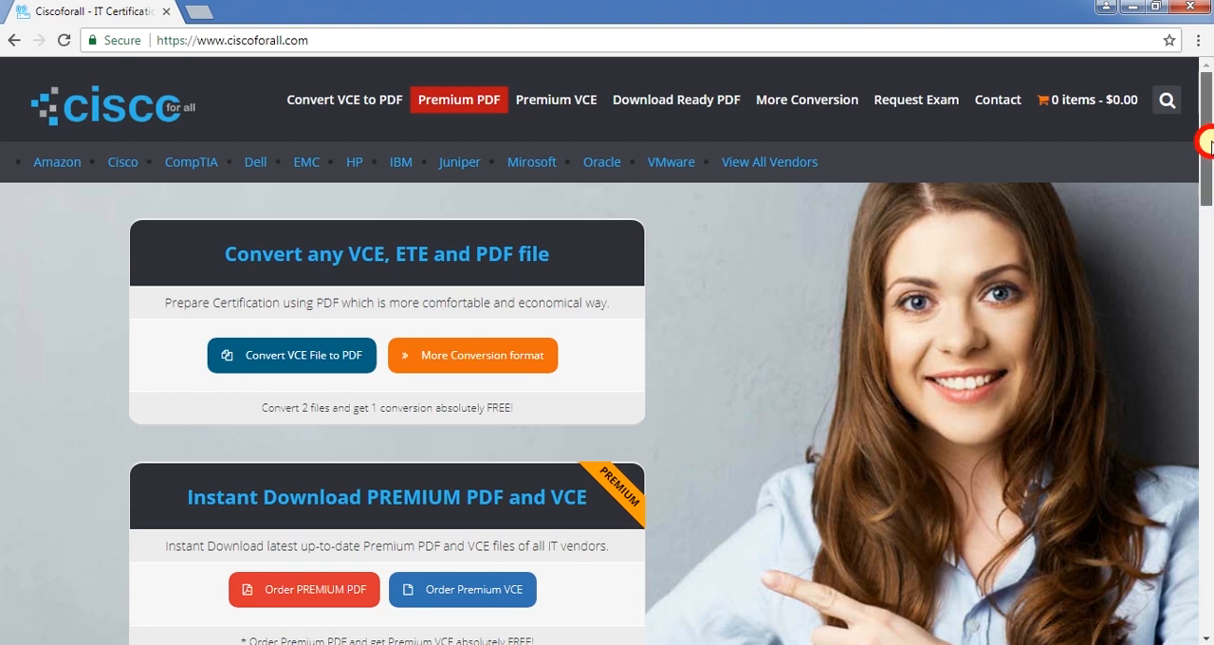
scroll(down, 3)
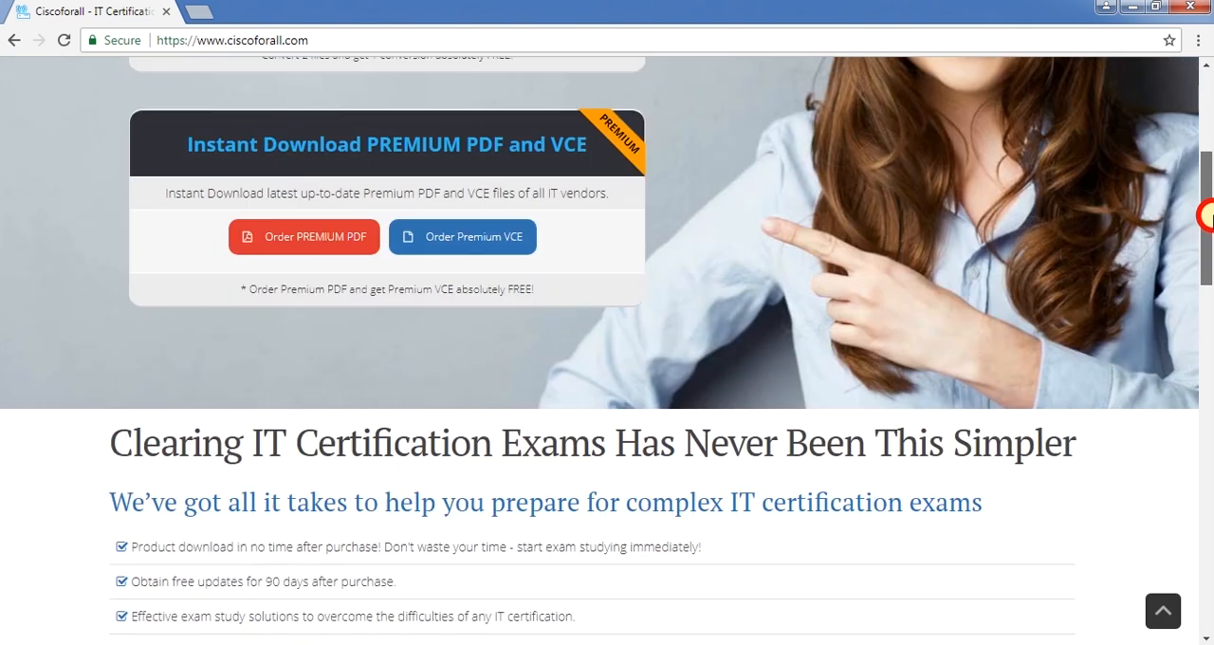
scroll(up, 3)
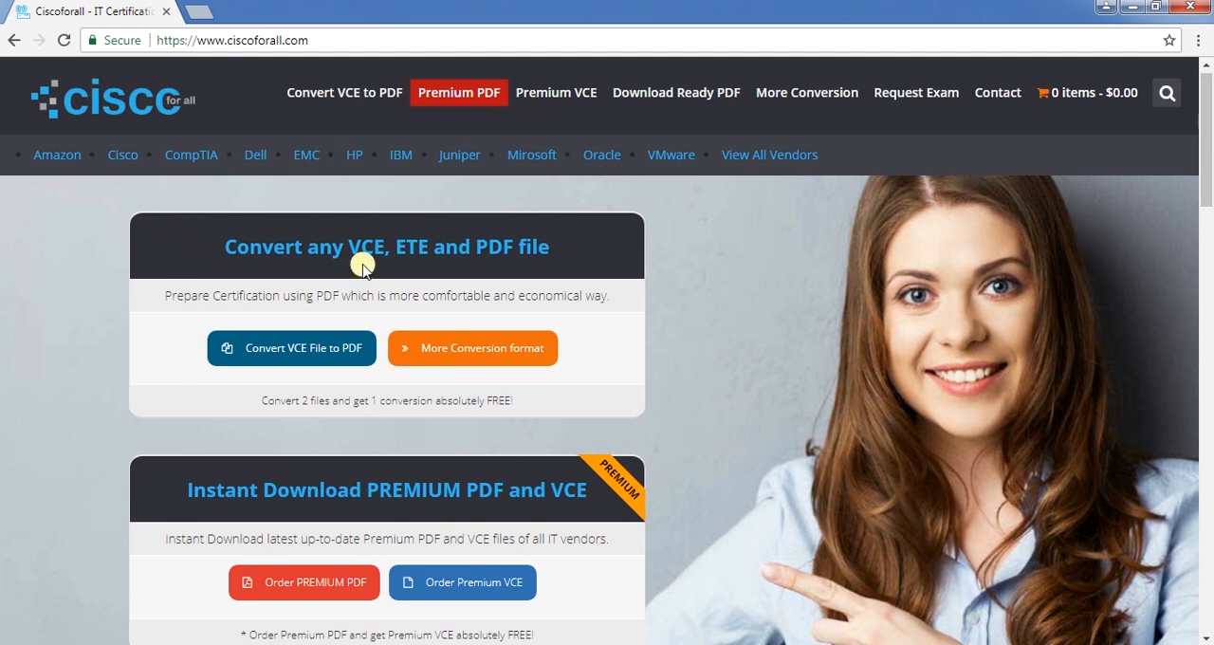
mouse_move(435, 390)
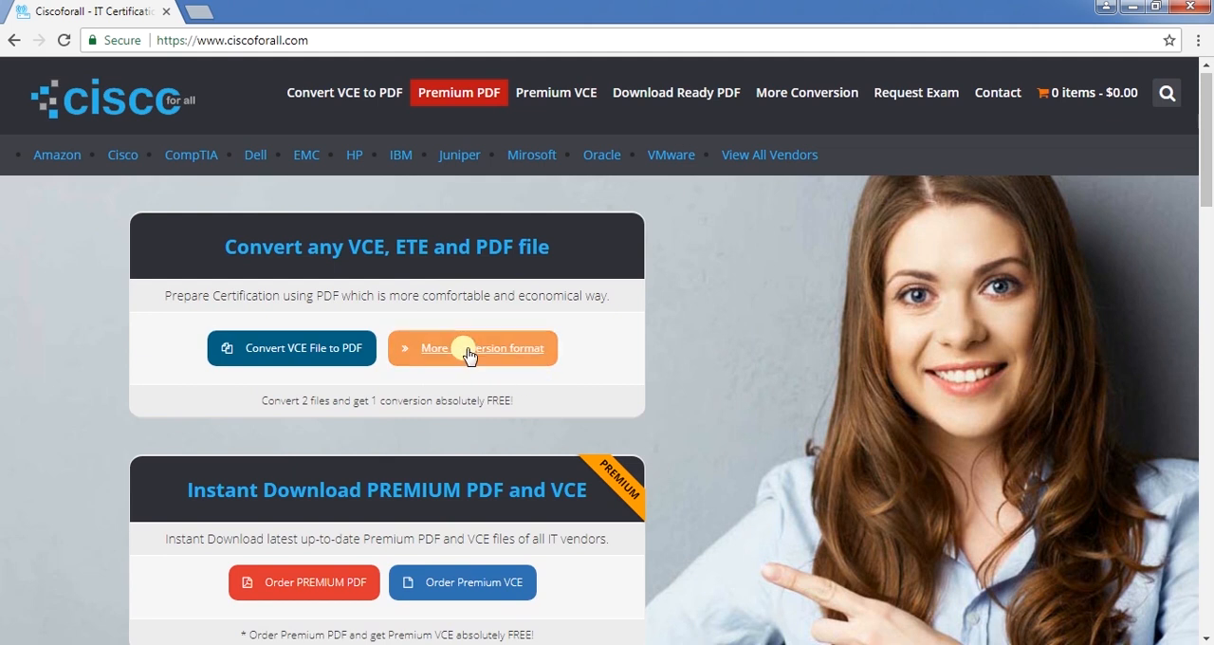
Go to the 'More Conversion format' page and scroll to the eight conversion types
click(471, 347)
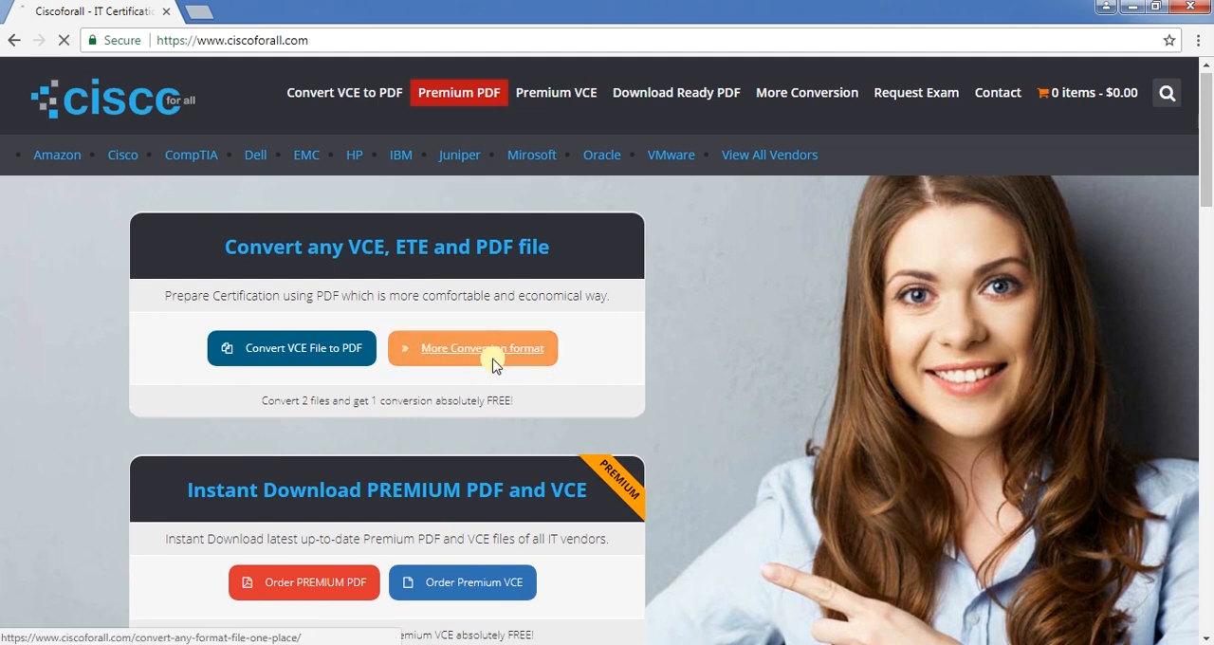
click(471, 348)
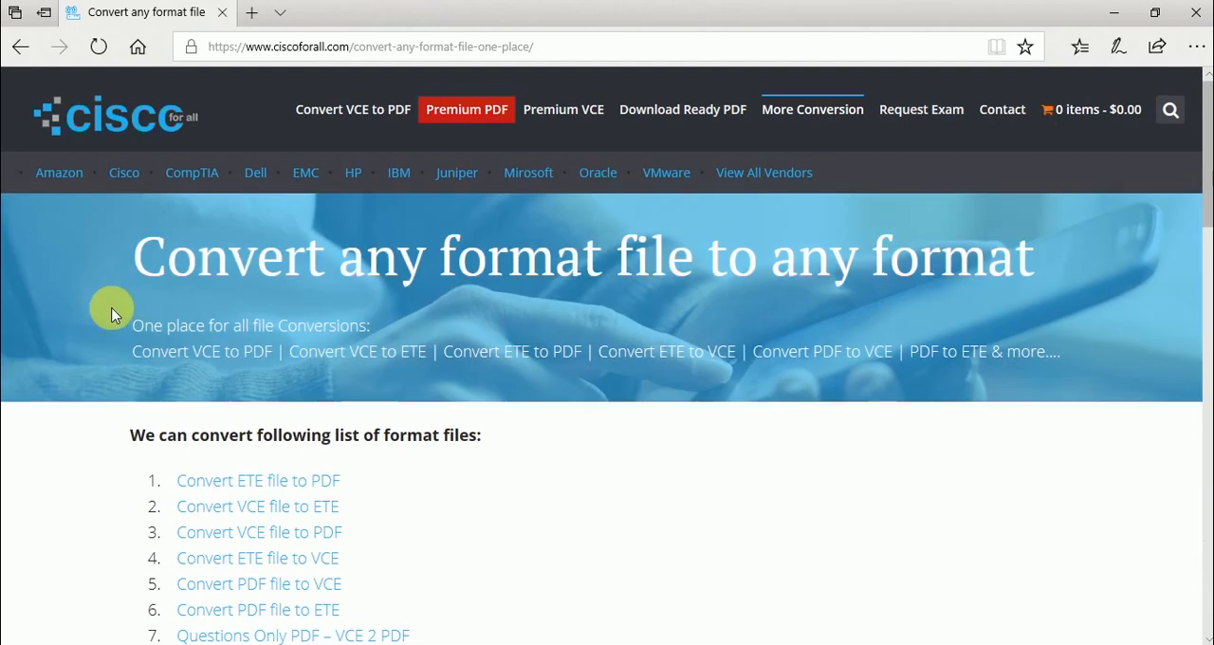
mouse_move(119, 289)
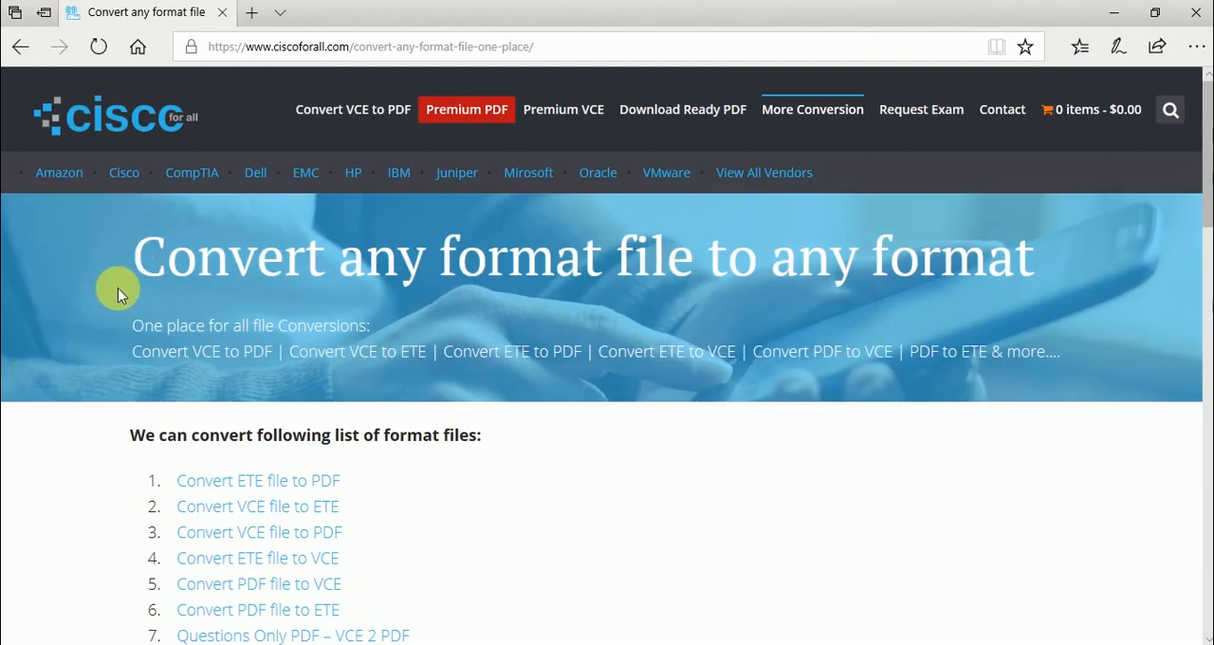
mouse_move(1202, 180)
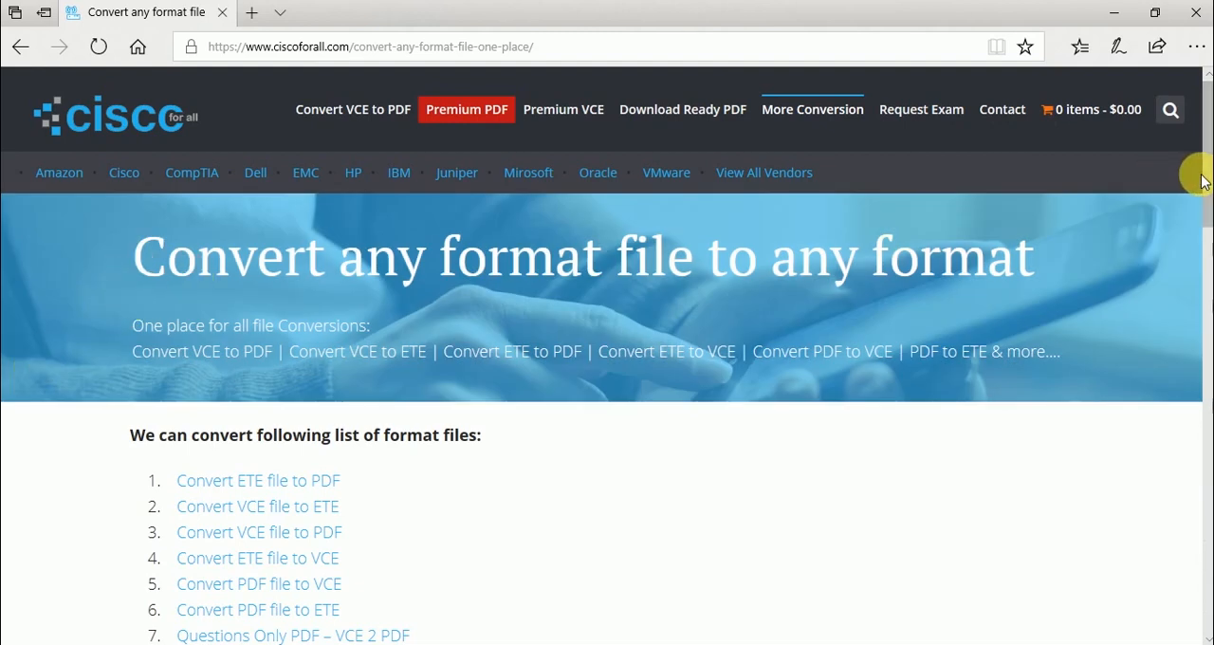
scroll(down, 3)
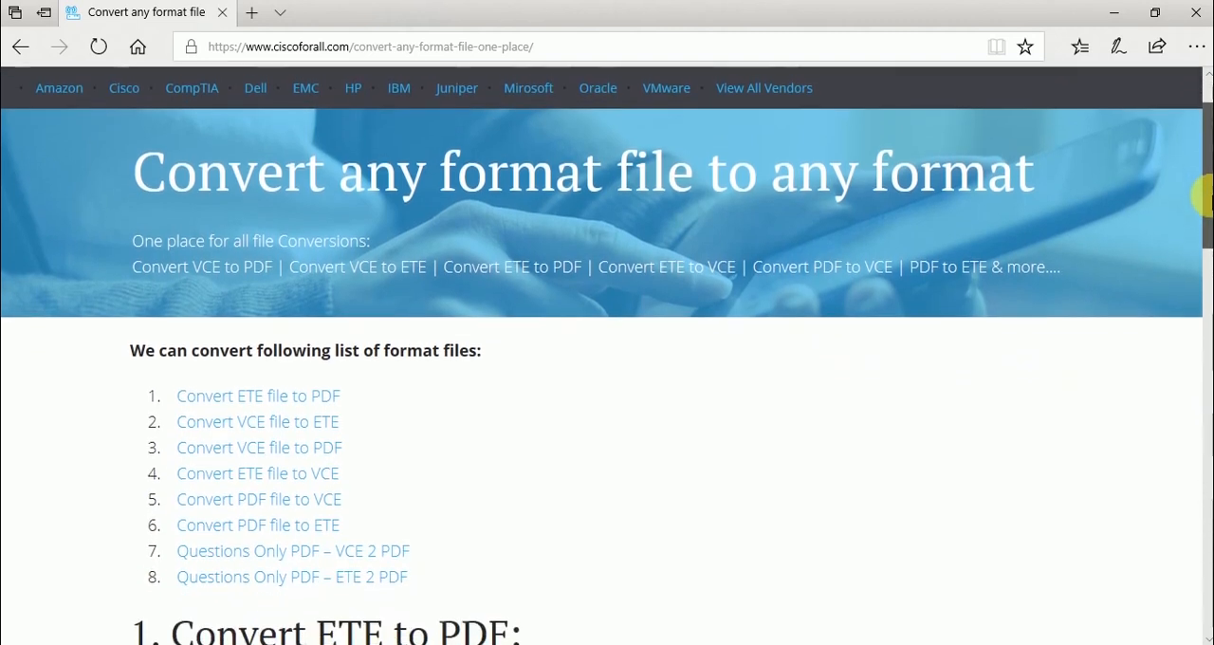
scroll(down, 3)
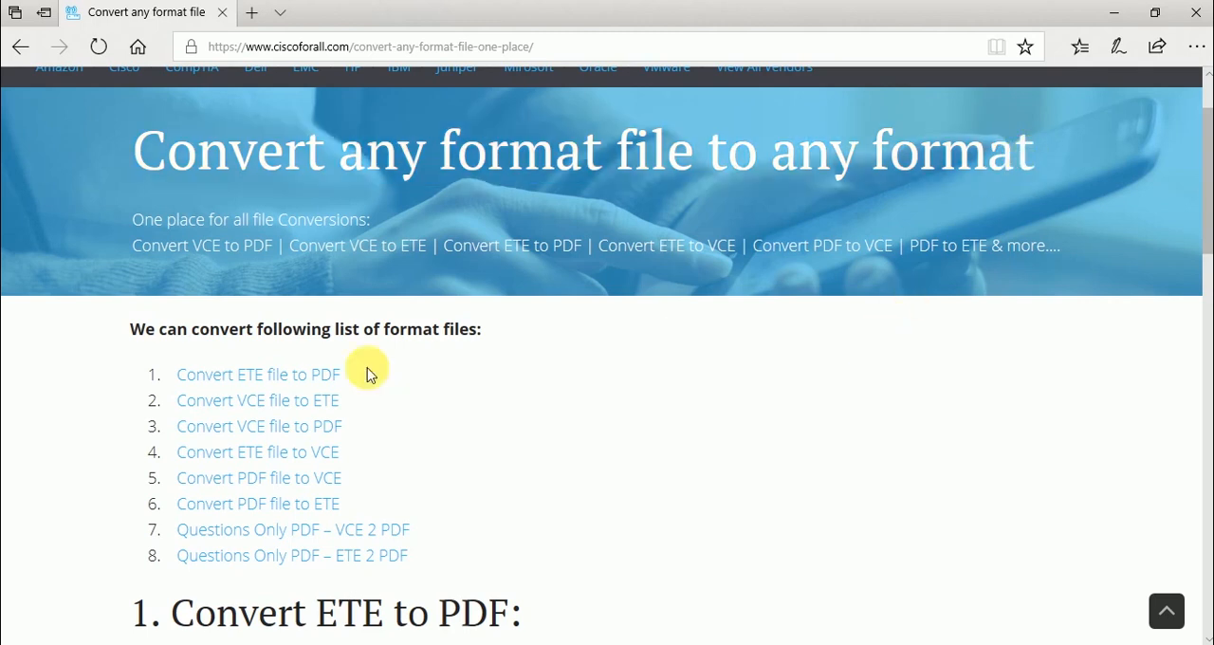
mouse_move(258, 374)
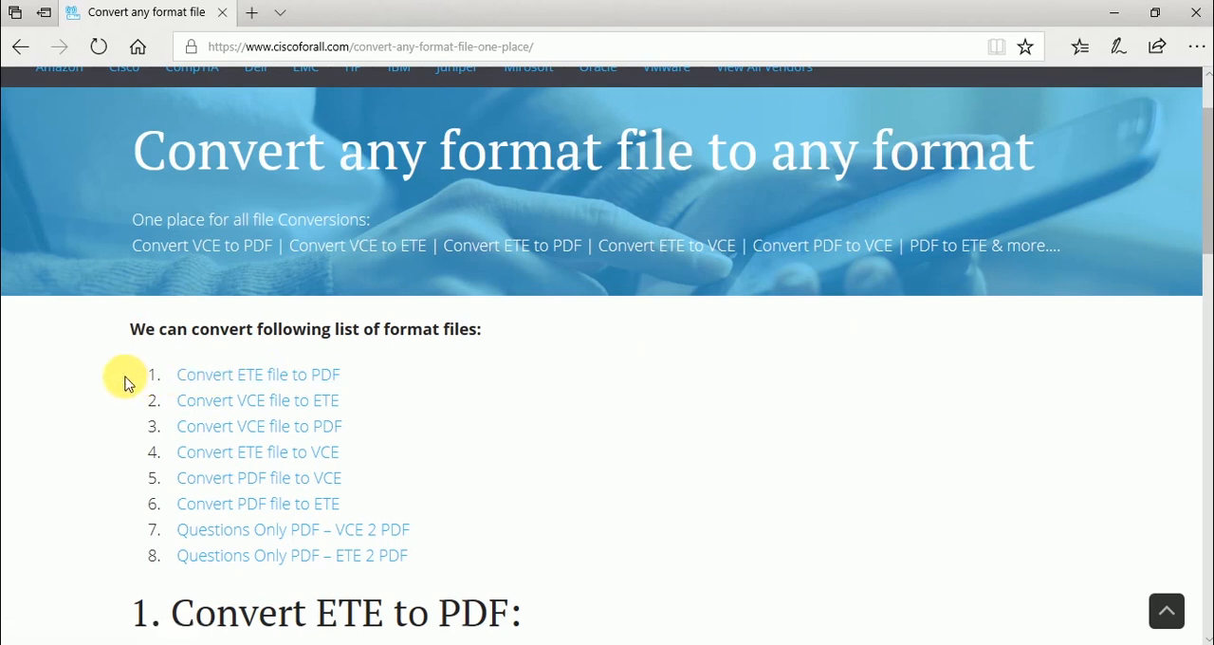
mouse_move(204, 389)
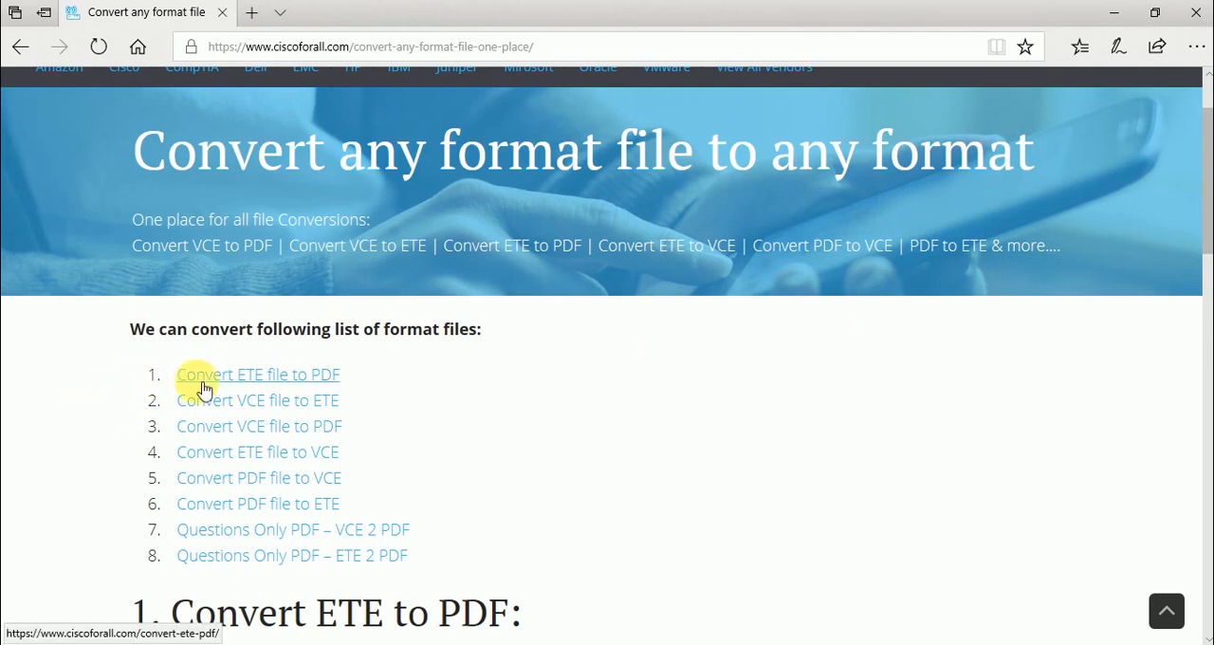
Open ETE to PDF conversion and pick the 10-file Recommended package at $12.99
click(257, 373)
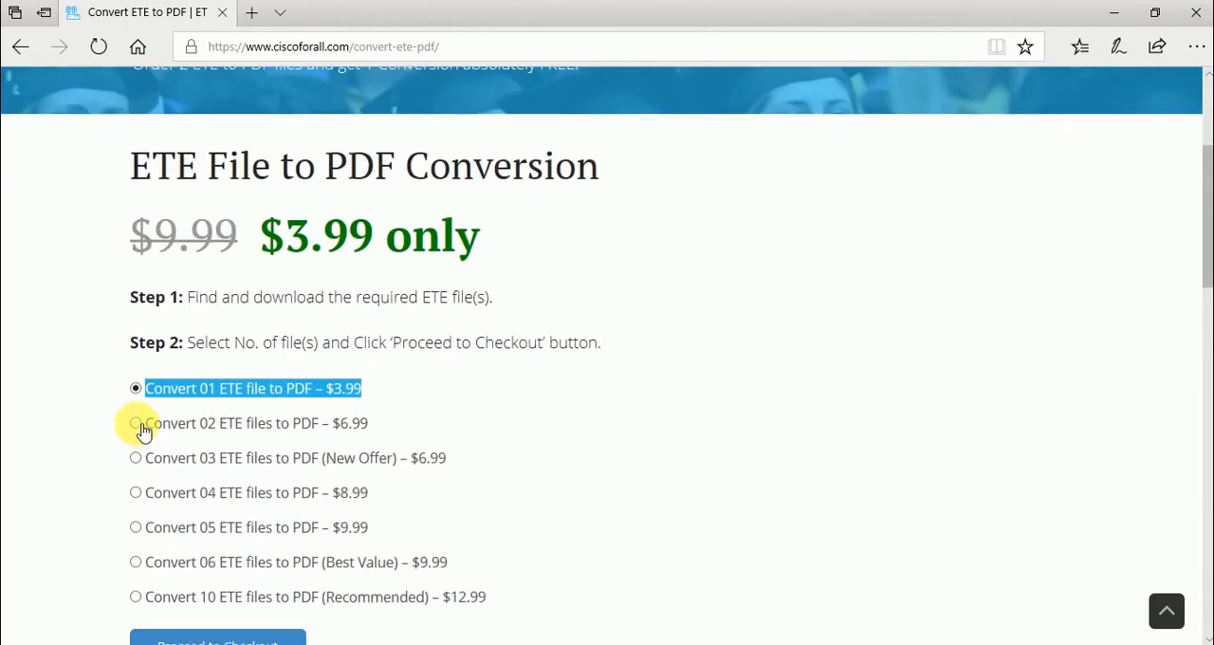
click(136, 423)
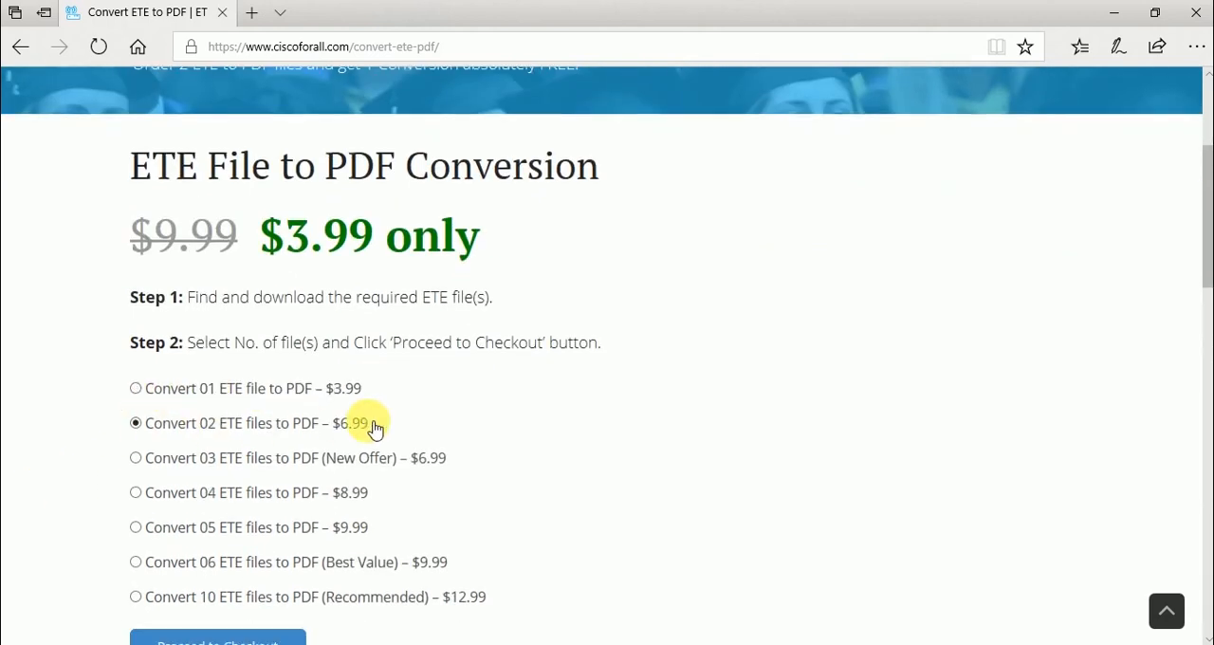
click(135, 457)
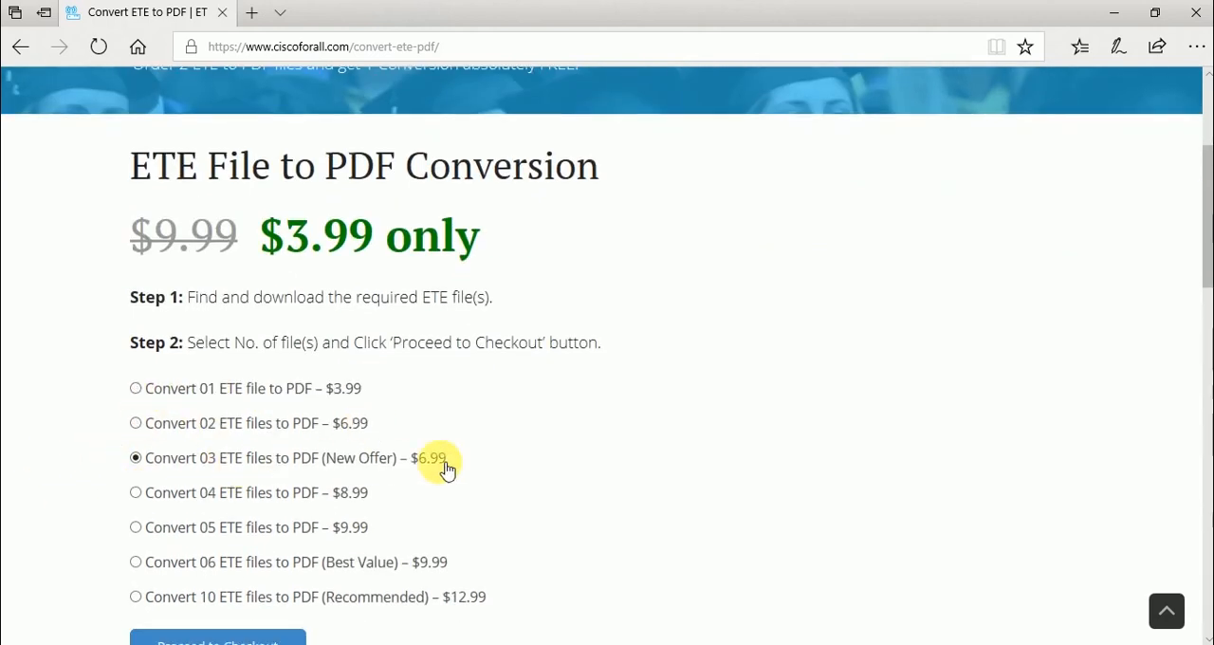
scroll(down, 3)
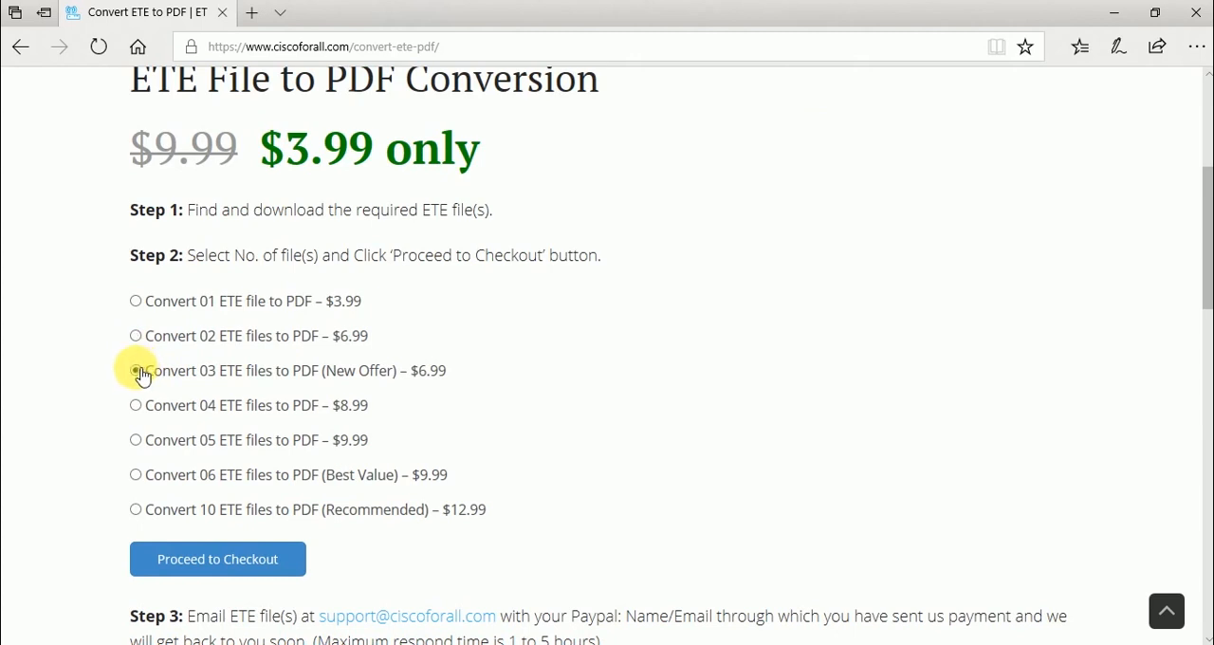
click(136, 370)
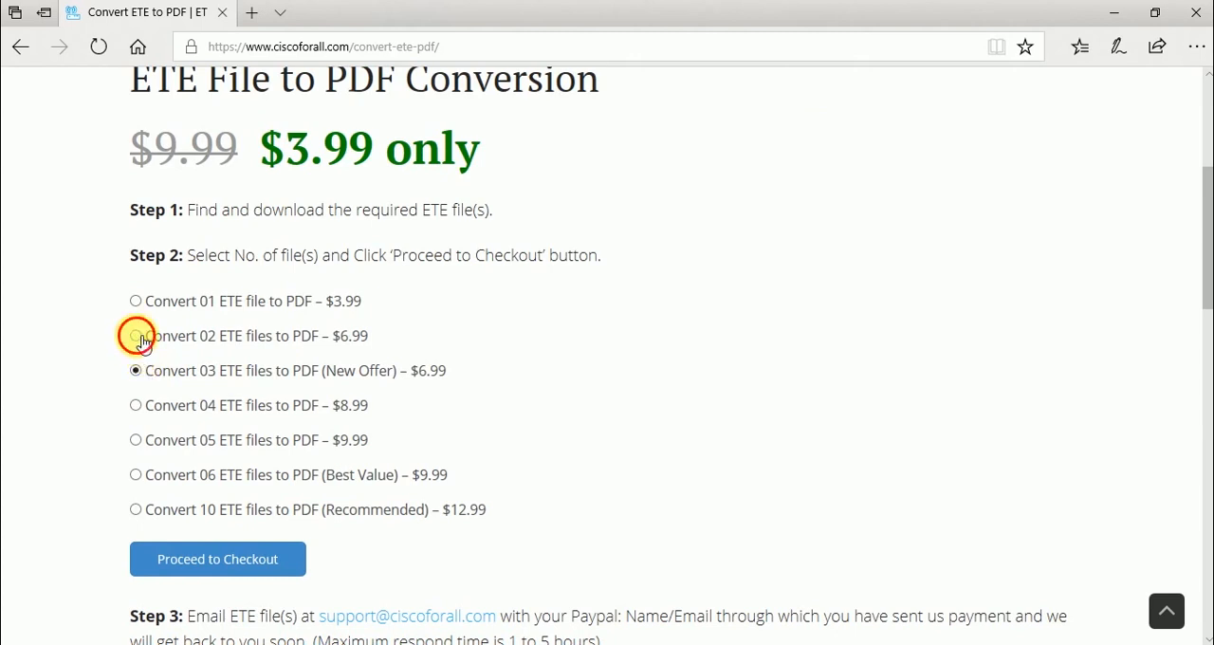
click(135, 335)
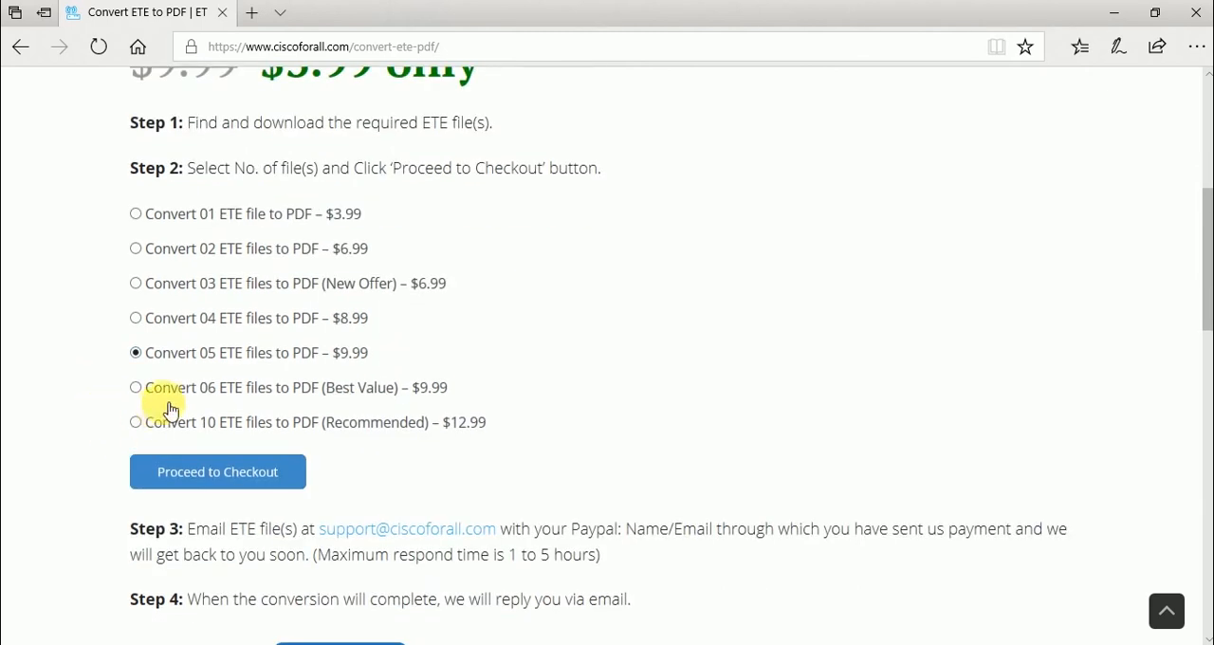
mouse_move(162, 422)
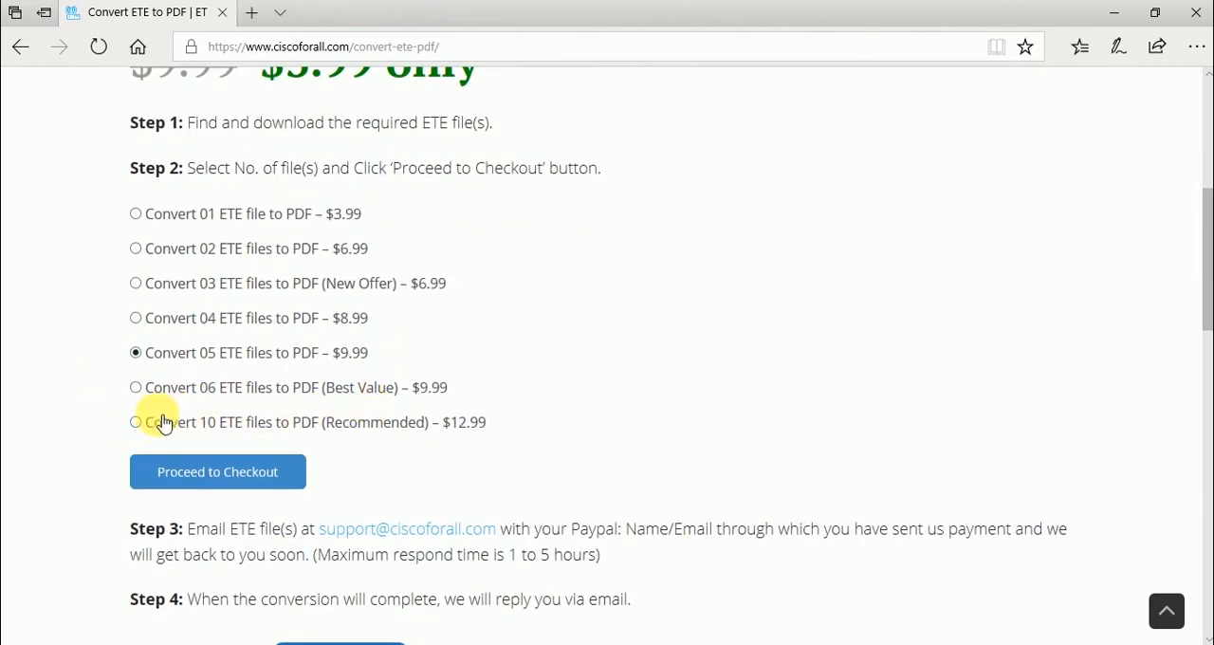
click(136, 422)
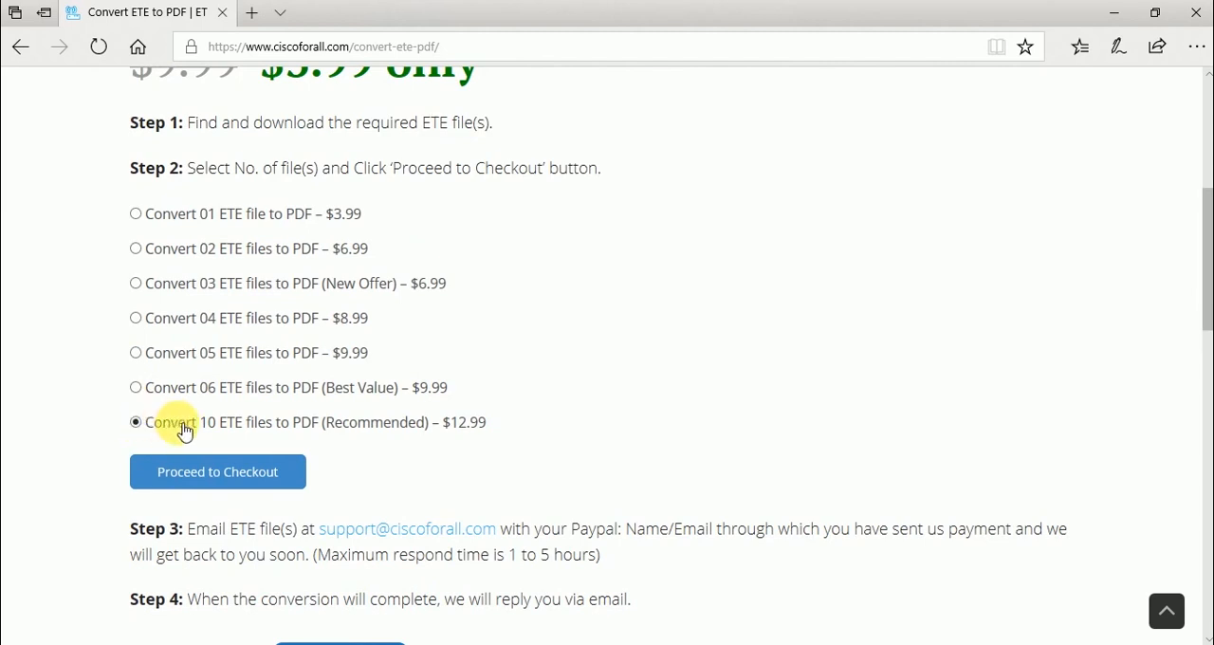
mouse_move(465, 429)
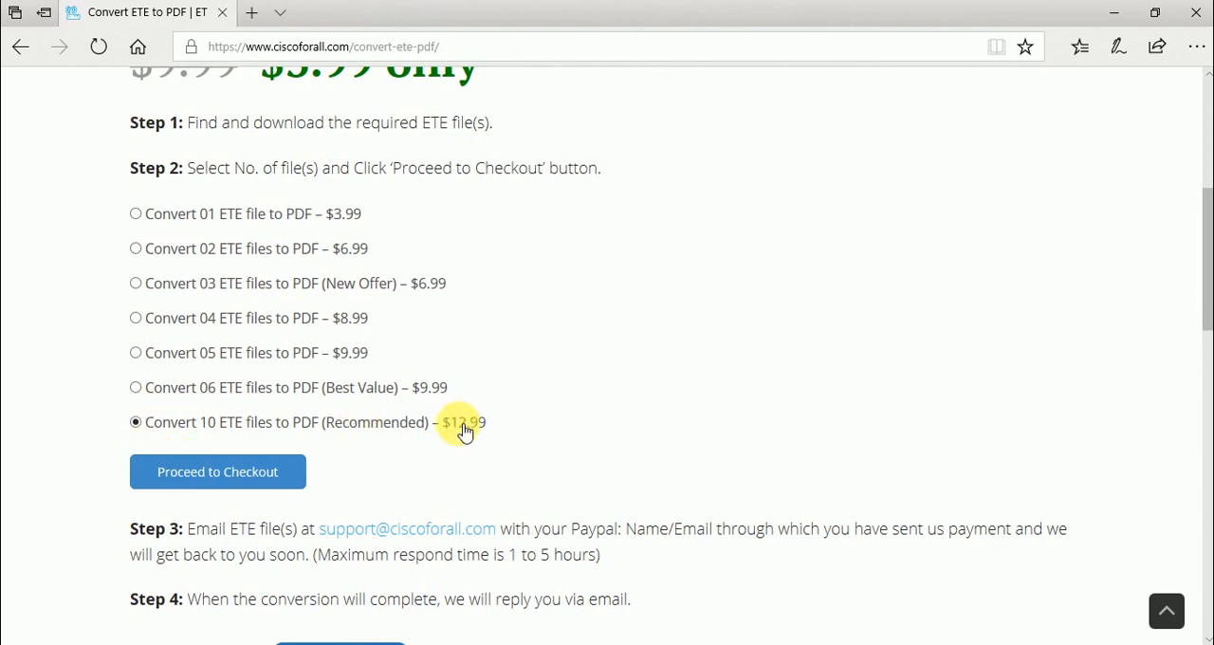
scroll(down, 3)
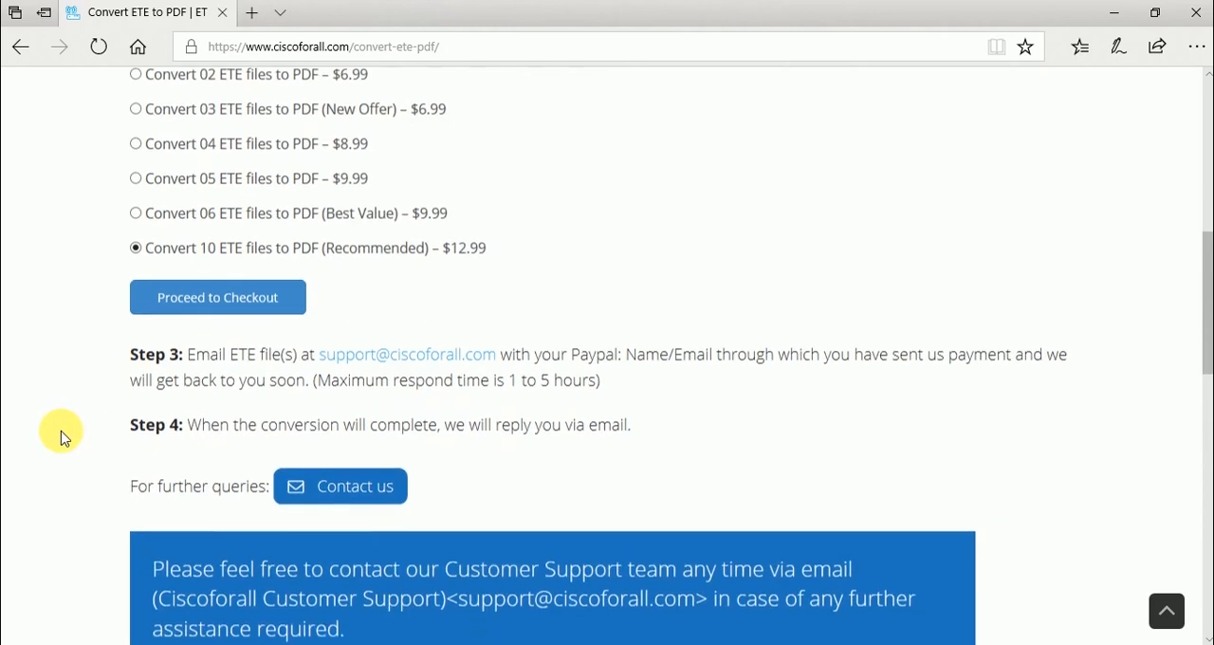
mouse_move(305, 365)
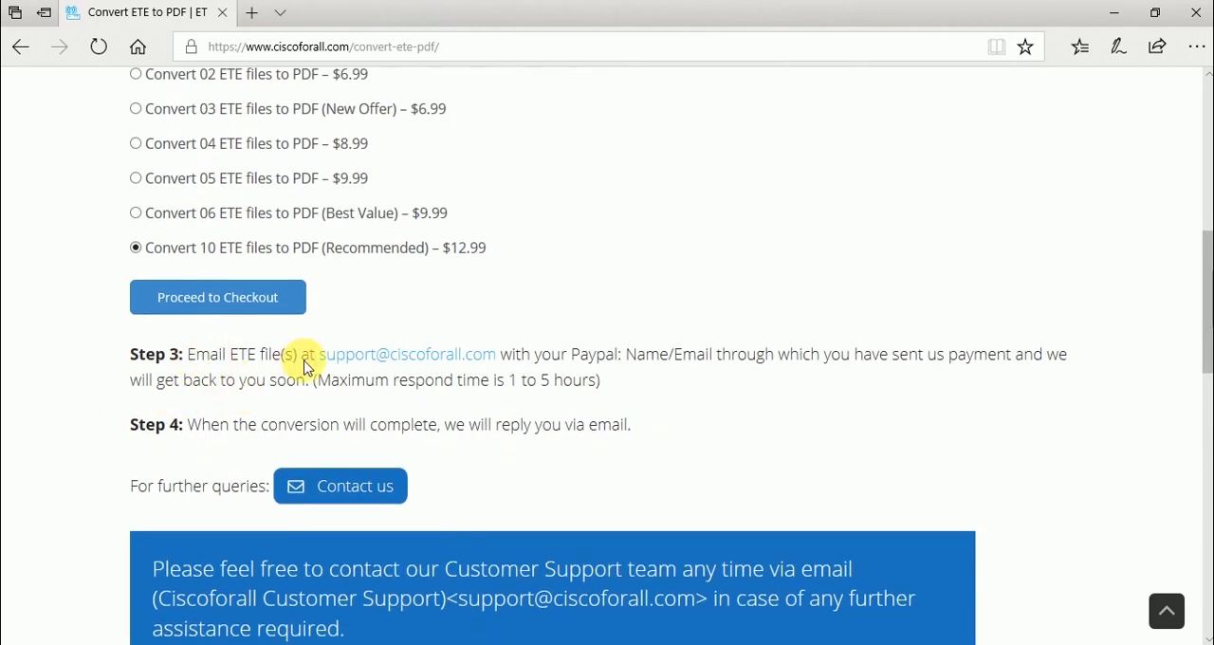
double_click(207, 353)
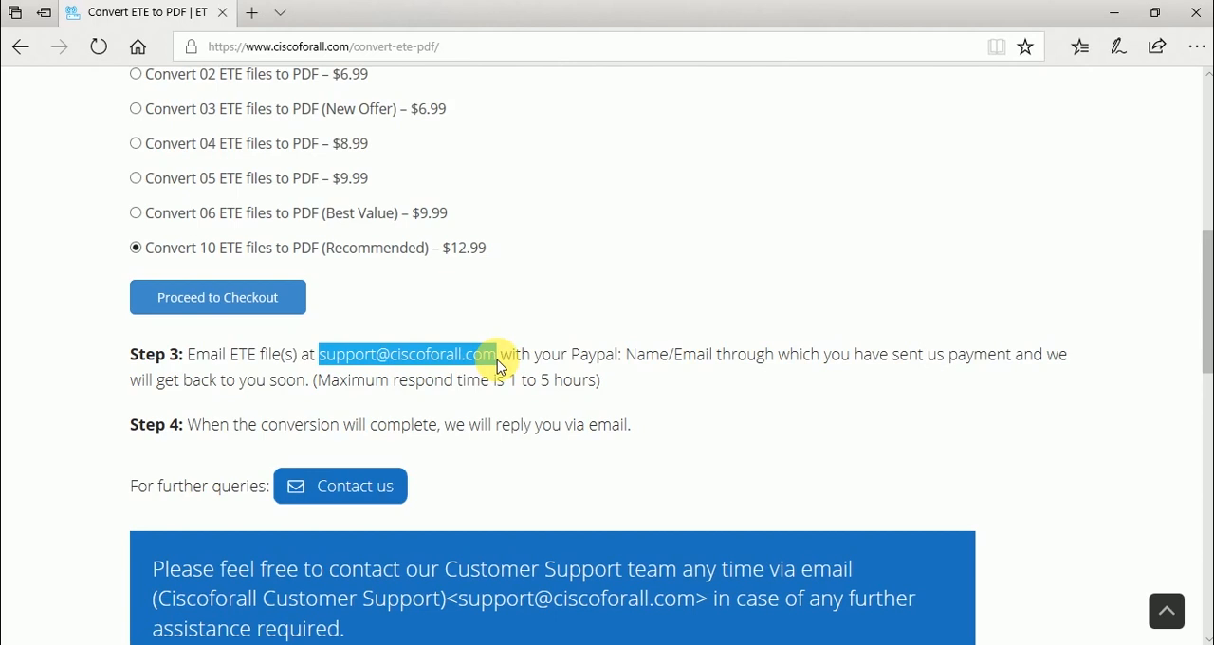
mouse_move(450, 365)
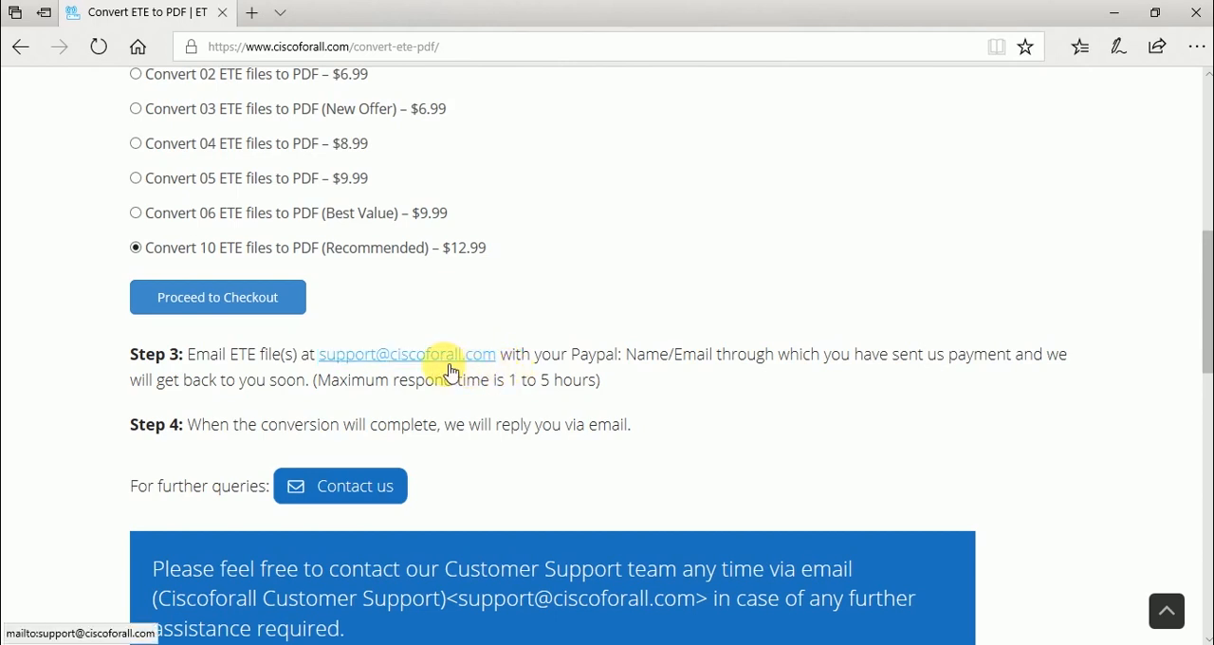
mouse_move(448, 386)
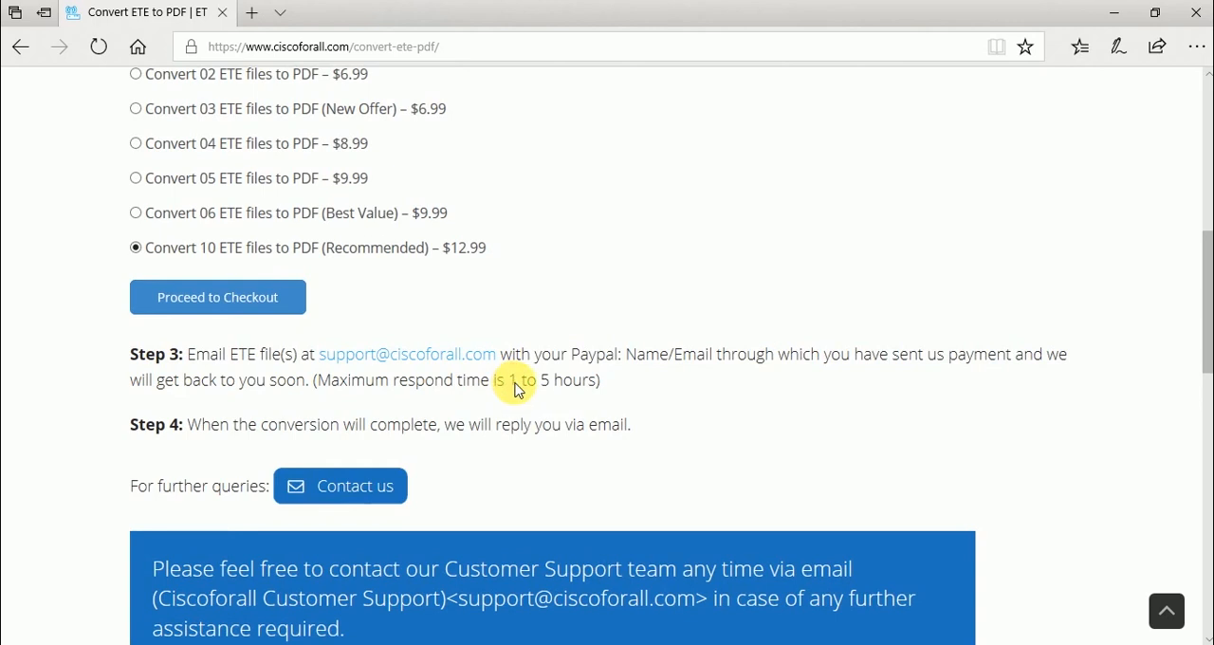
drag(507, 380, 602, 379)
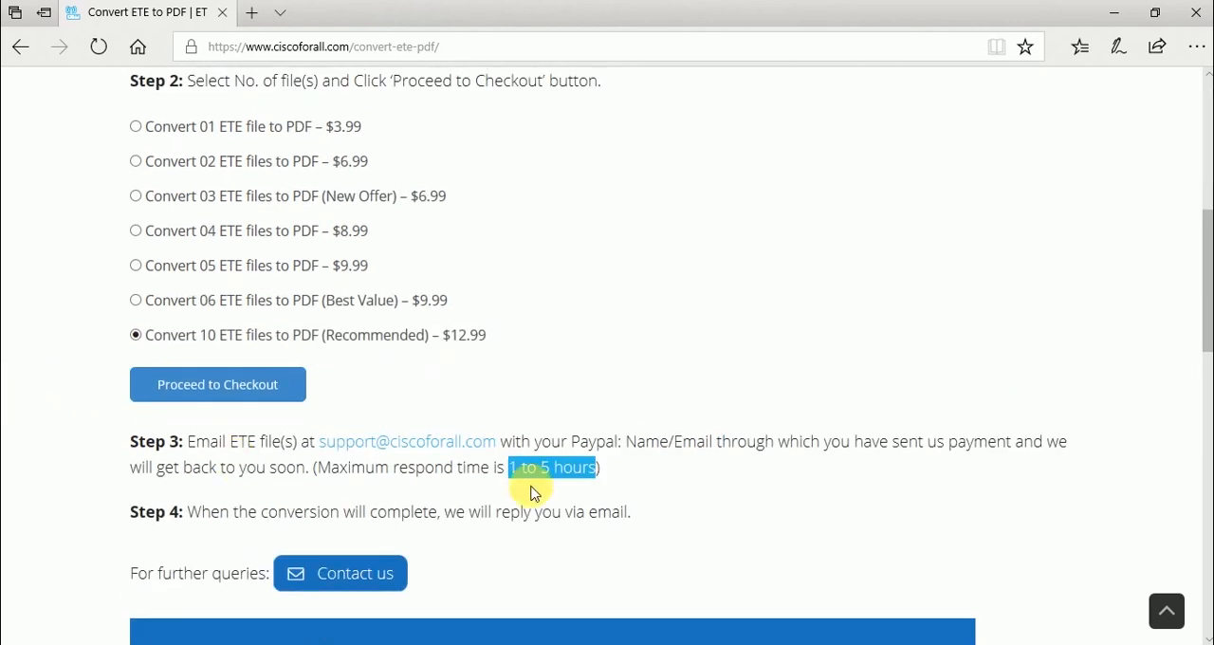
mouse_move(579, 510)
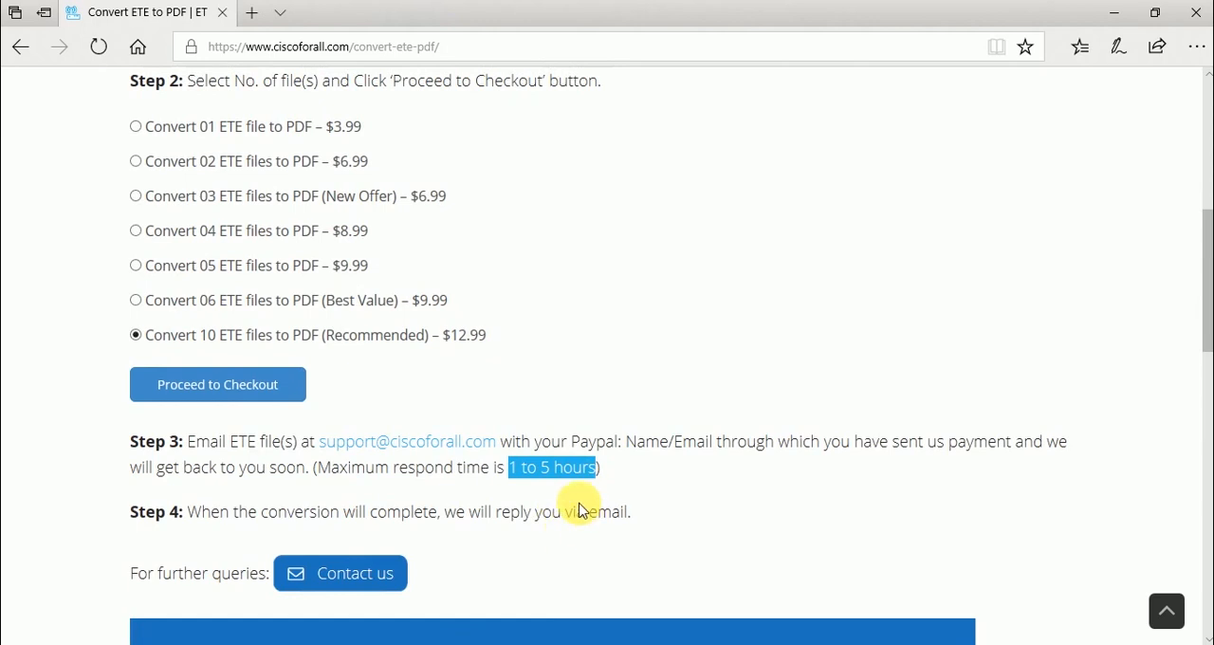
scroll(up, 3)
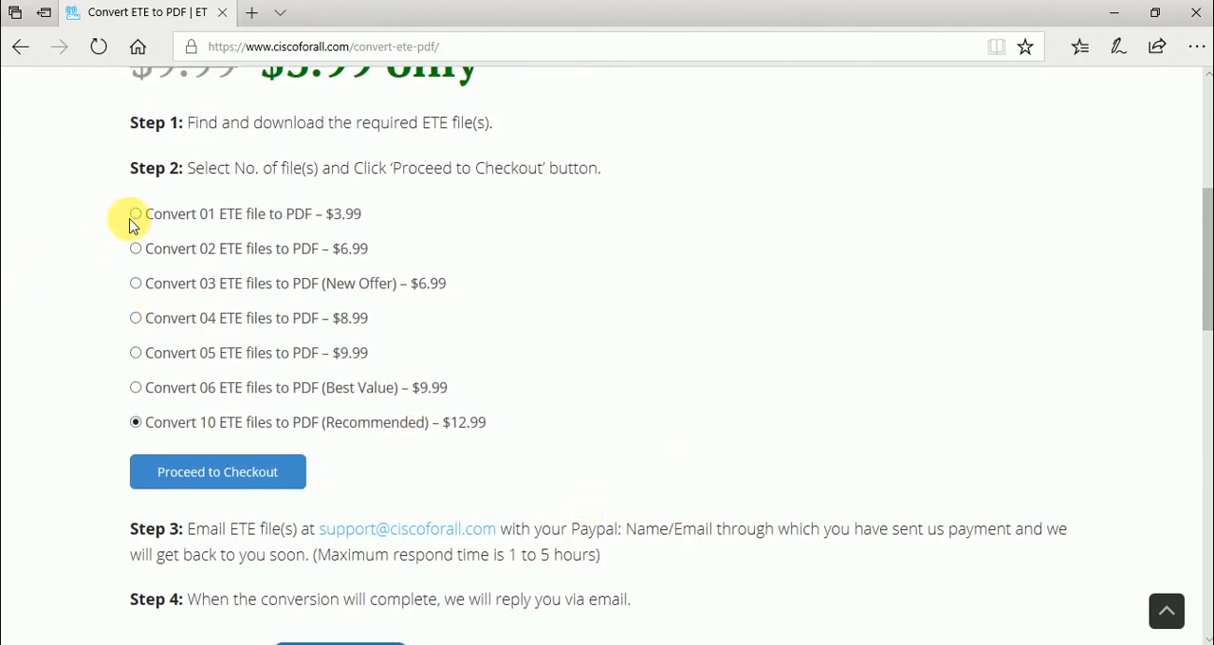
Select the 03 ETE files to PDF New Offer at $6.99 and proceed to checkout
click(136, 283)
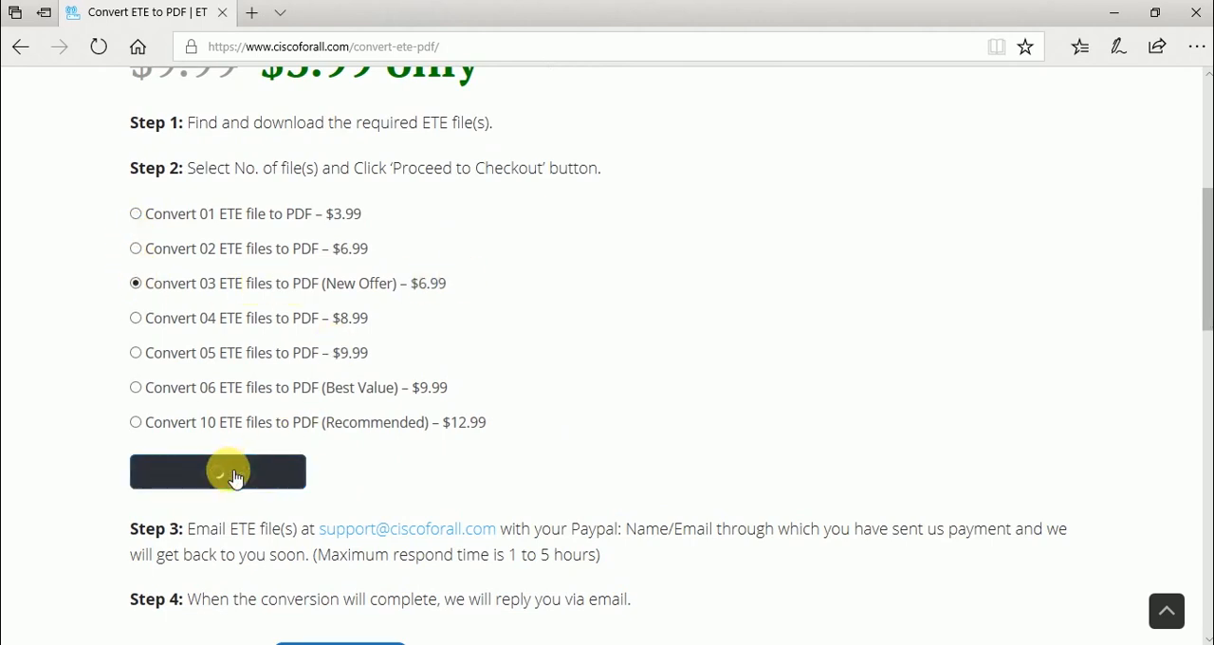
click(217, 472)
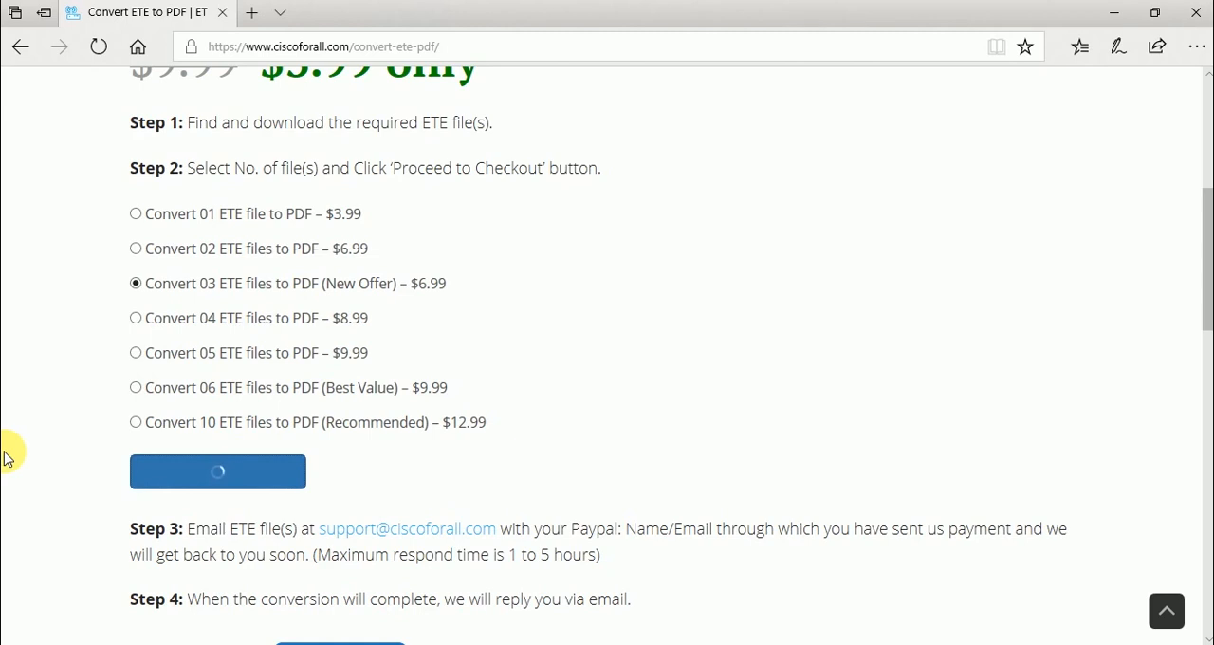
click(217, 471)
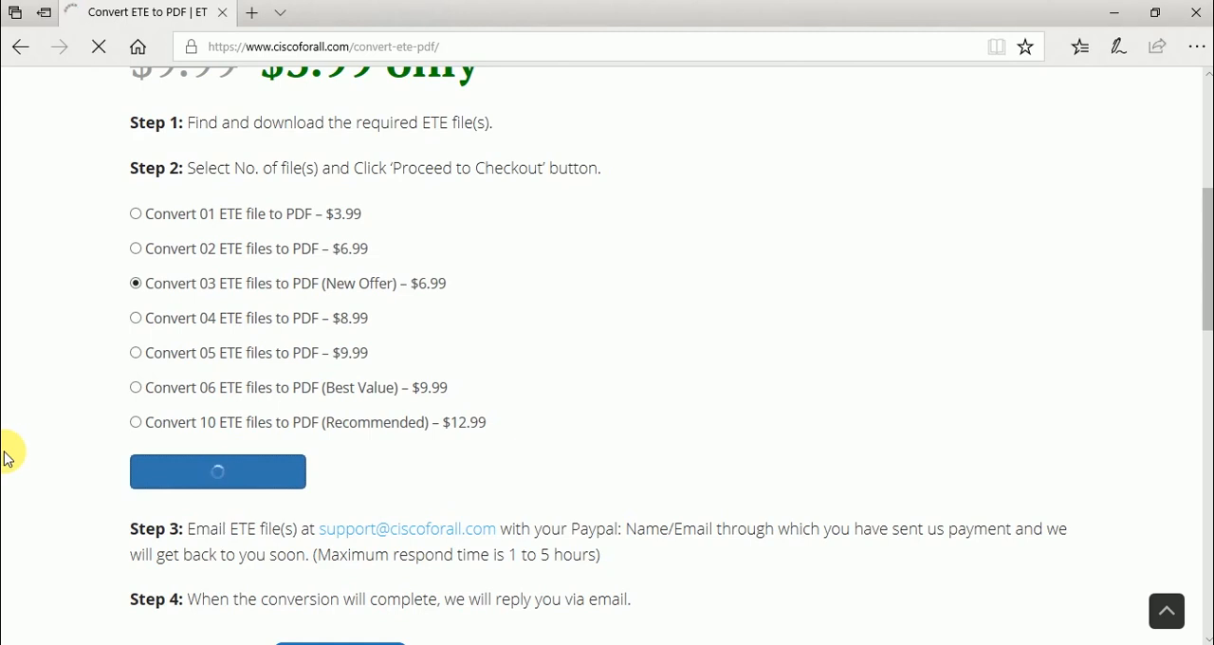
click(217, 472)
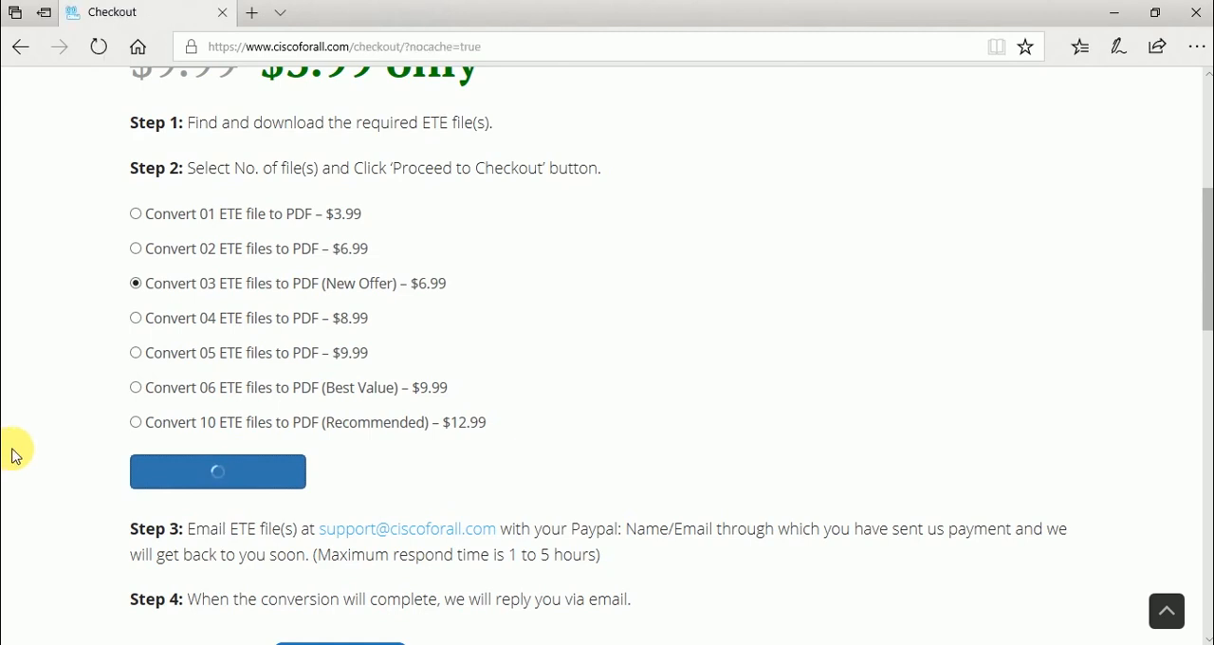
click(218, 472)
text(cisco)
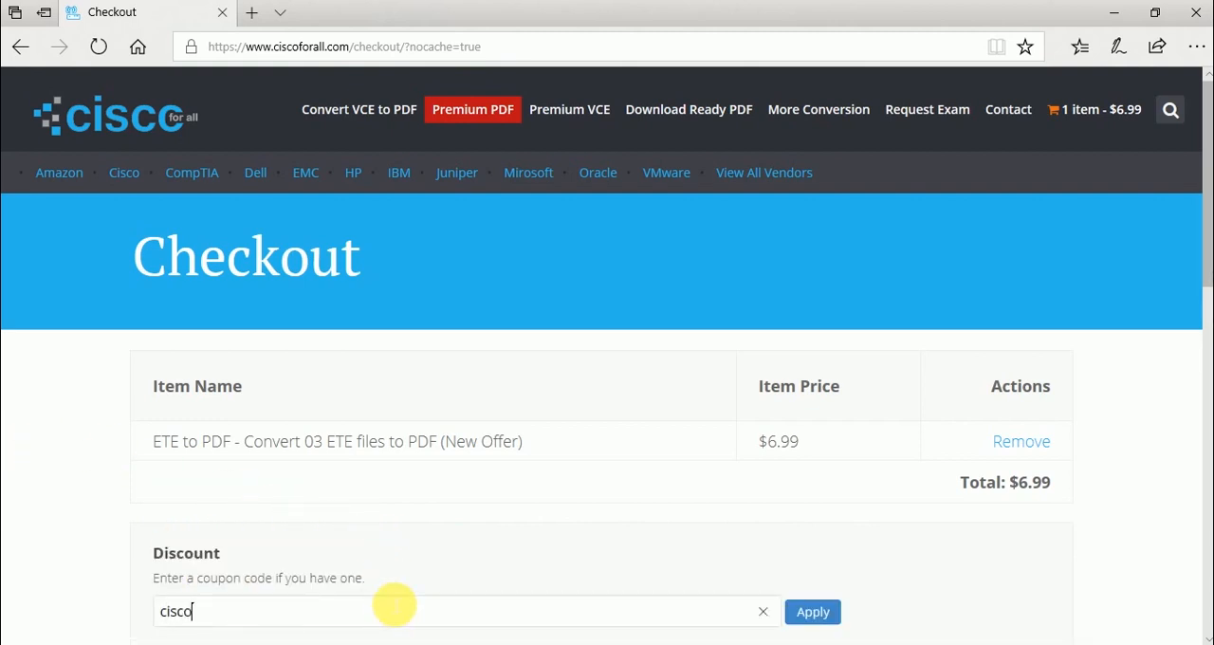
Apply the 'ciscoforall' discount coupon, bringing the total to $5.99
text(forall)
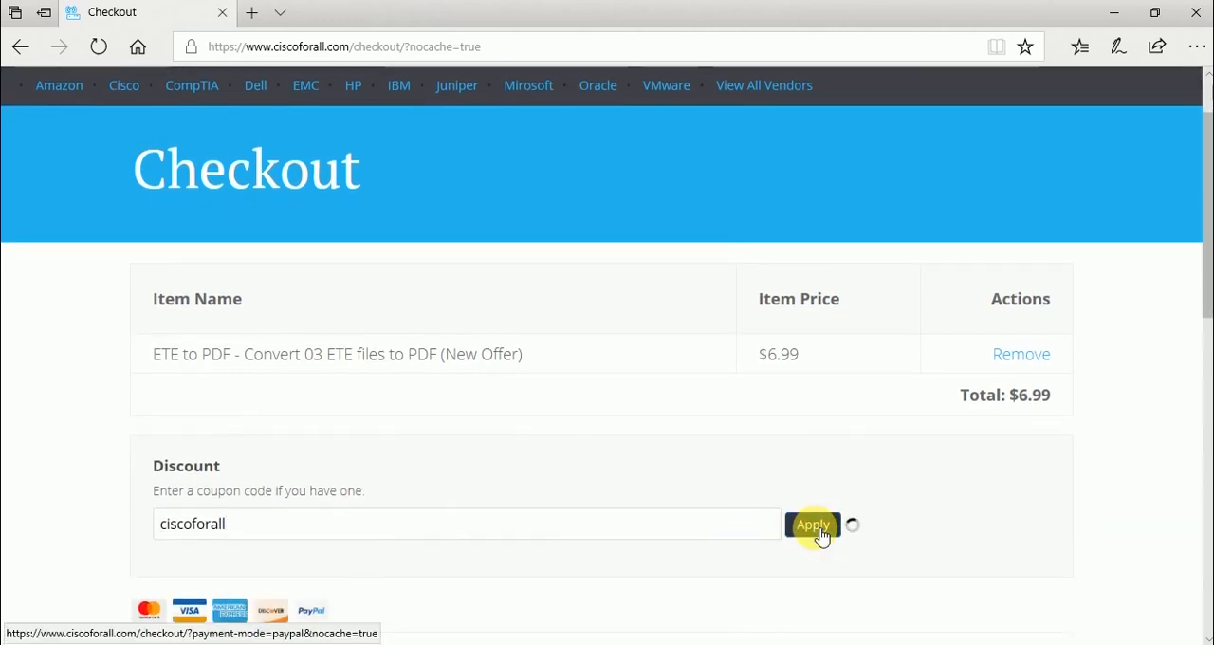
click(812, 525)
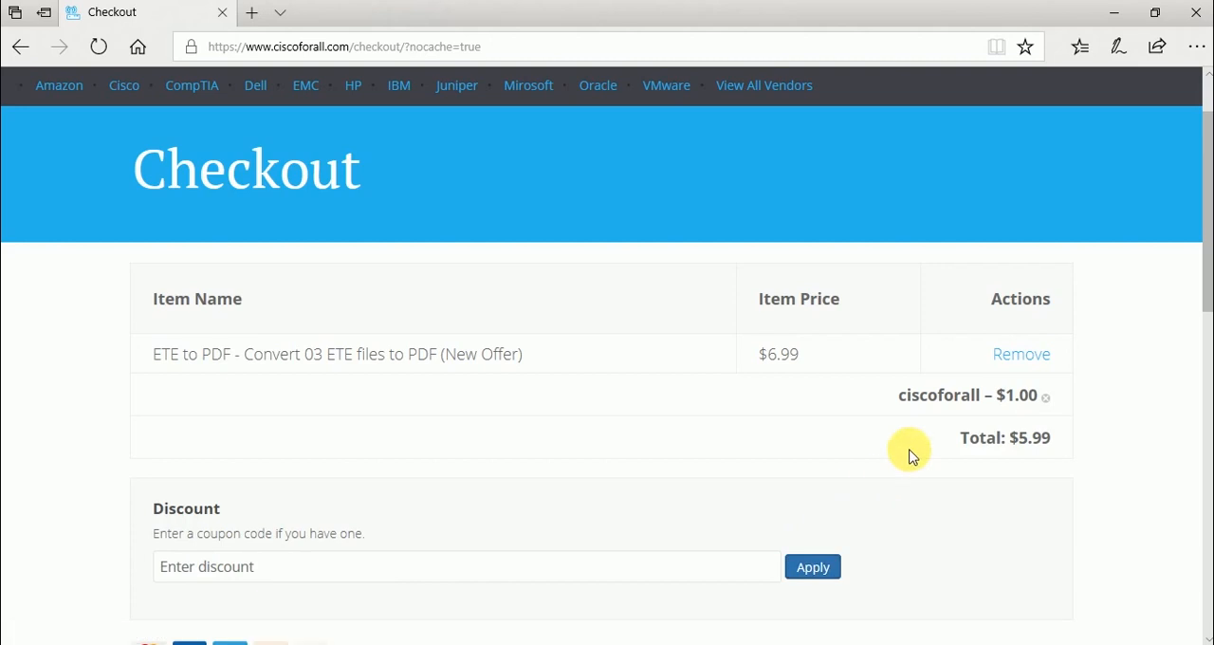
scroll(down, 3)
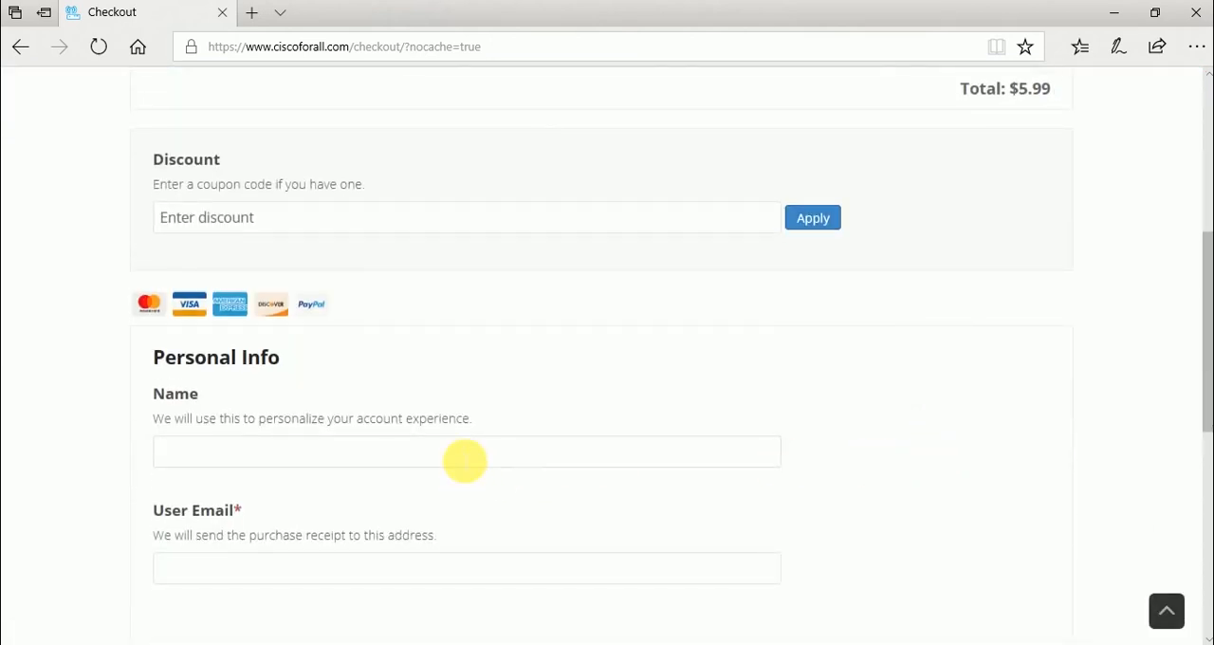
scroll(down, 3)
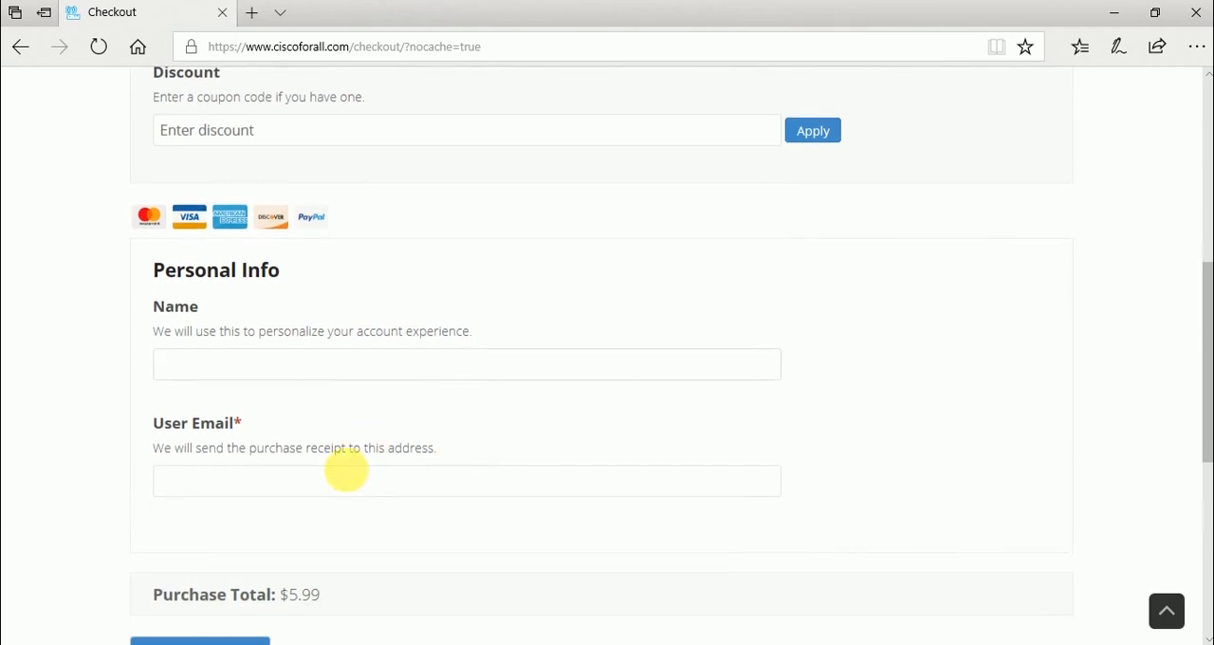
scroll(down, 3)
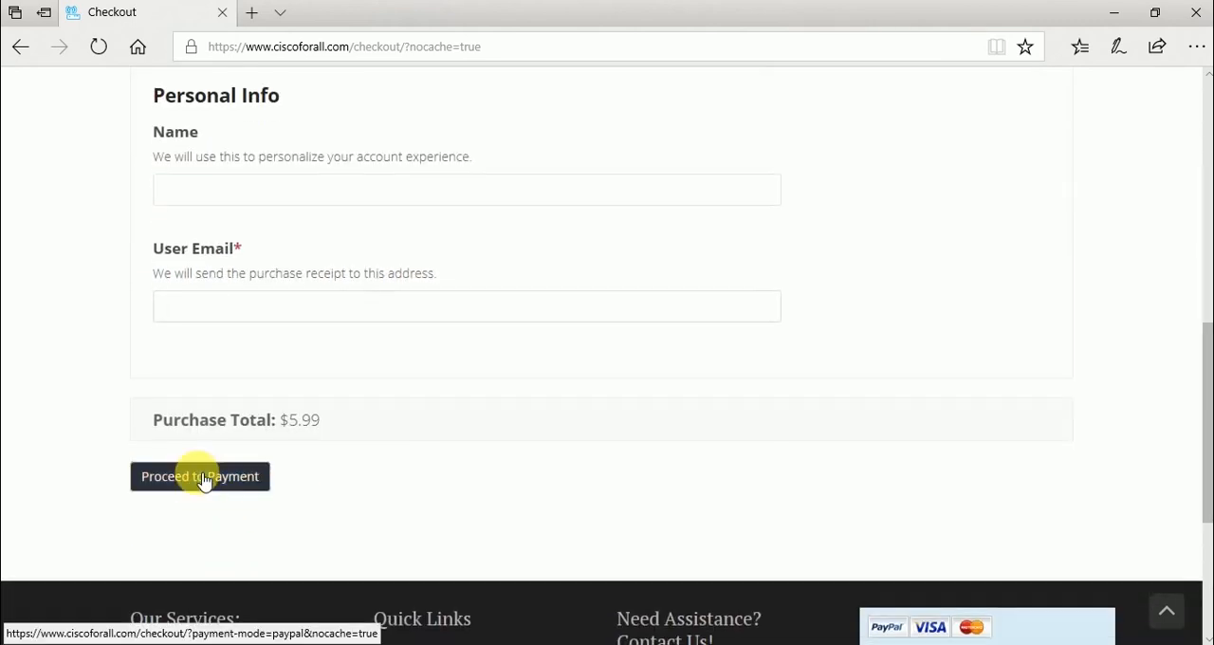